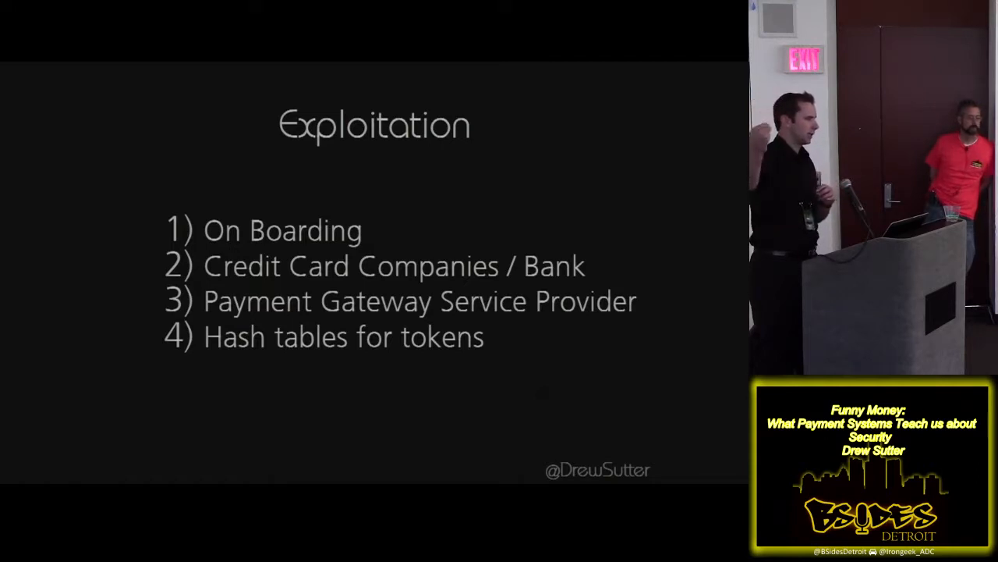
pyautogui.press('Right')
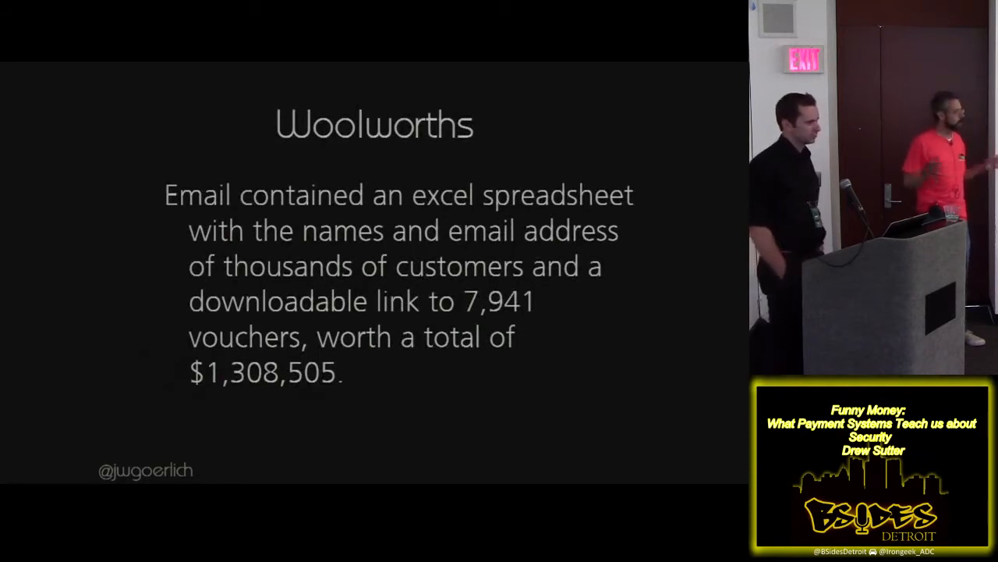
pyautogui.press('Right')
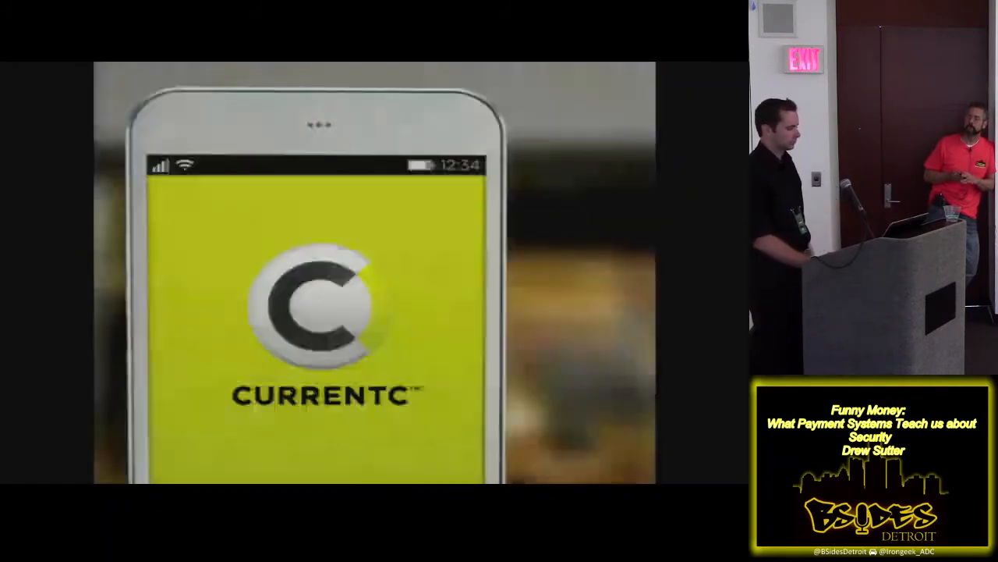